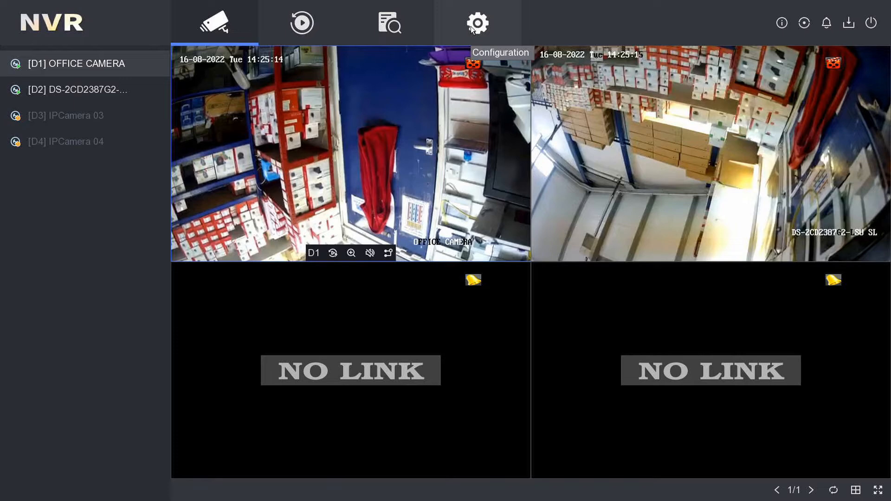
Switch from the live view to the device Configuration settings.
{"action": "left_click", "coordinate": [477, 22]}
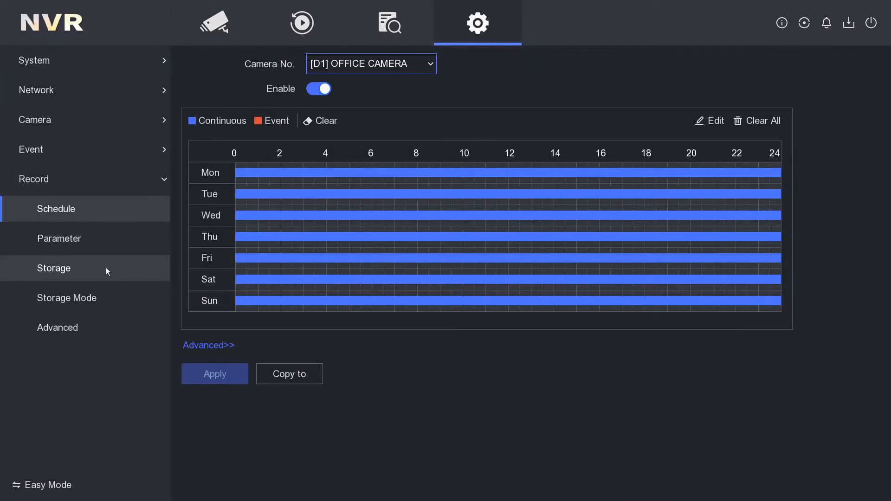
{"action": "mouse_move", "coordinate": [376, 353]}
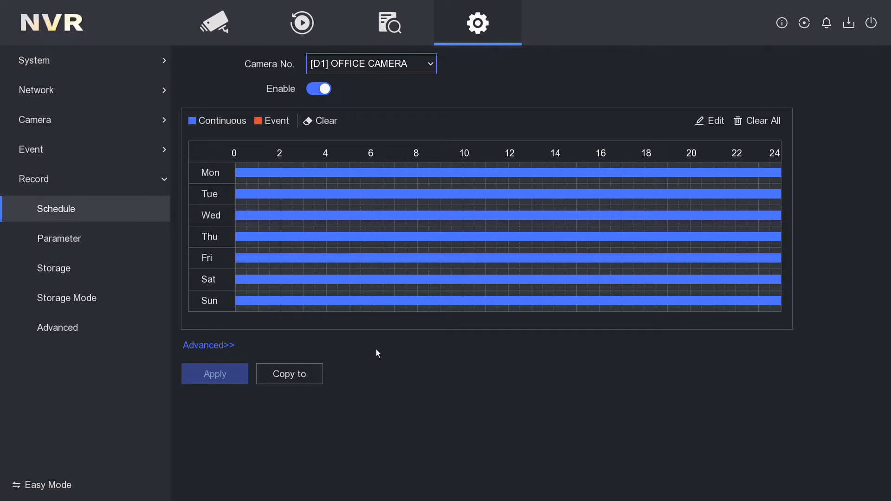
{"action": "mouse_move", "coordinate": [300, 190]}
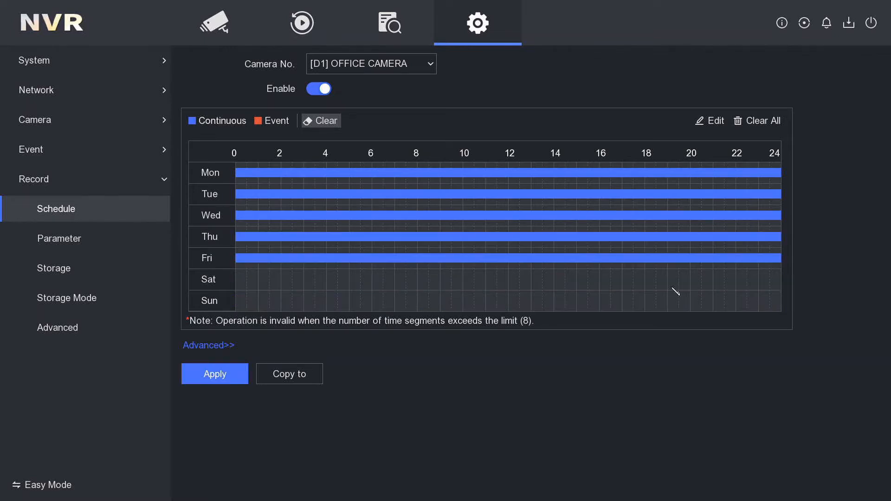
Apply OFFICE CAMERA's weekday-only schedule and copy it to cameras D2, D3 and D4.
{"action": "left_click", "coordinate": [214, 373]}
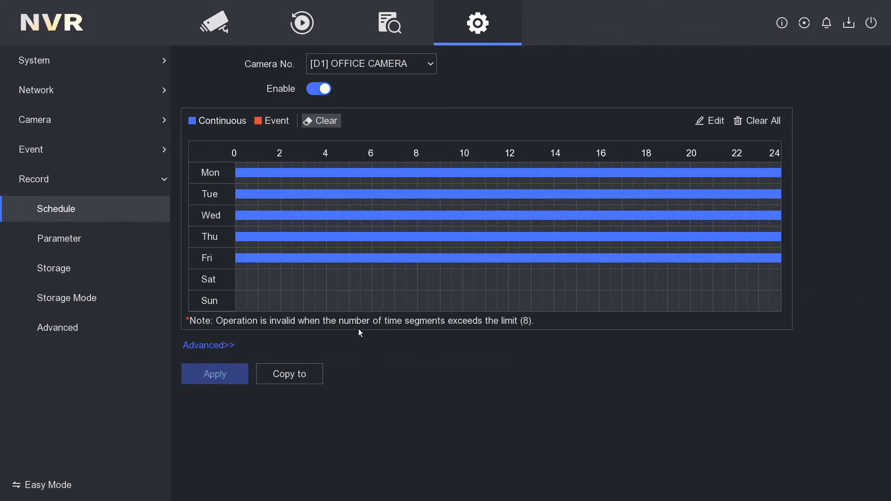
{"action": "mouse_move", "coordinate": [268, 307]}
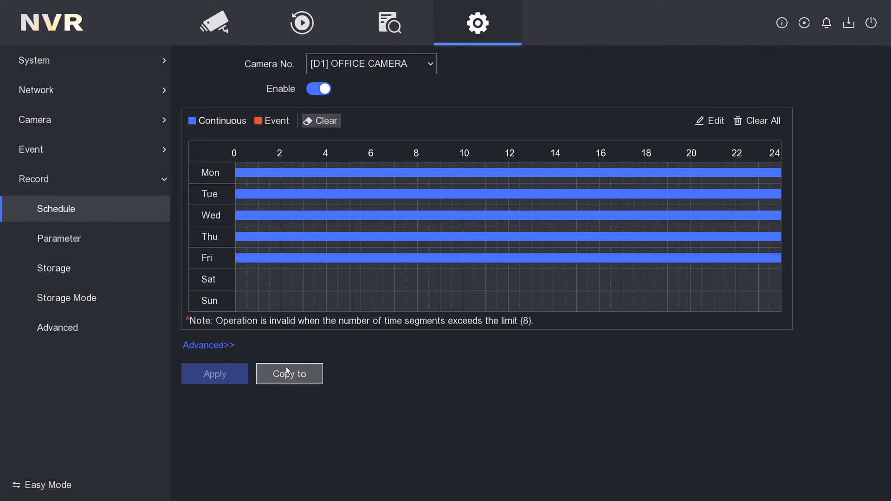
{"action": "left_click", "coordinate": [290, 373]}
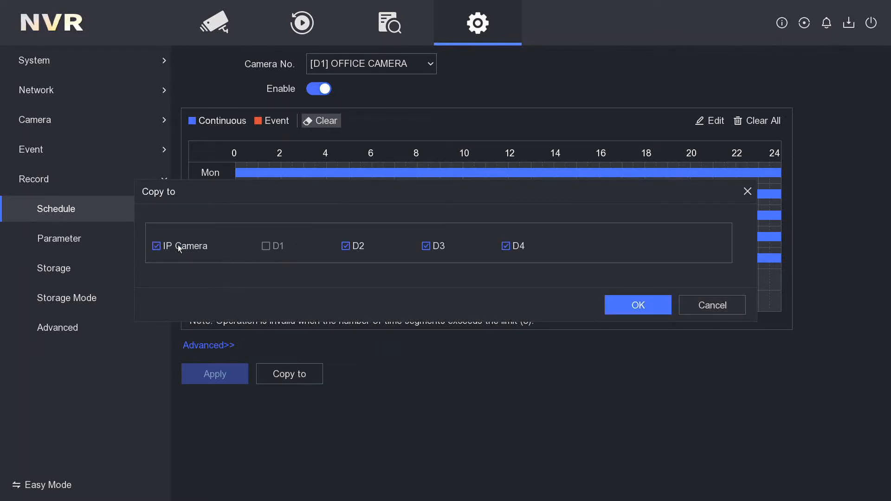
{"action": "left_click", "coordinate": [637, 304]}
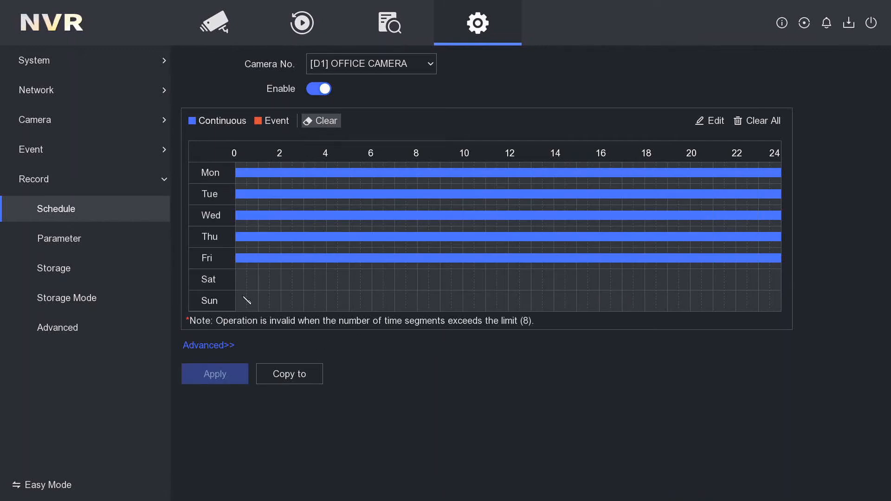
Switch Camera No. to [D2] to verify its copied Monday–Friday continuous schedule.
{"action": "left_click", "coordinate": [370, 64]}
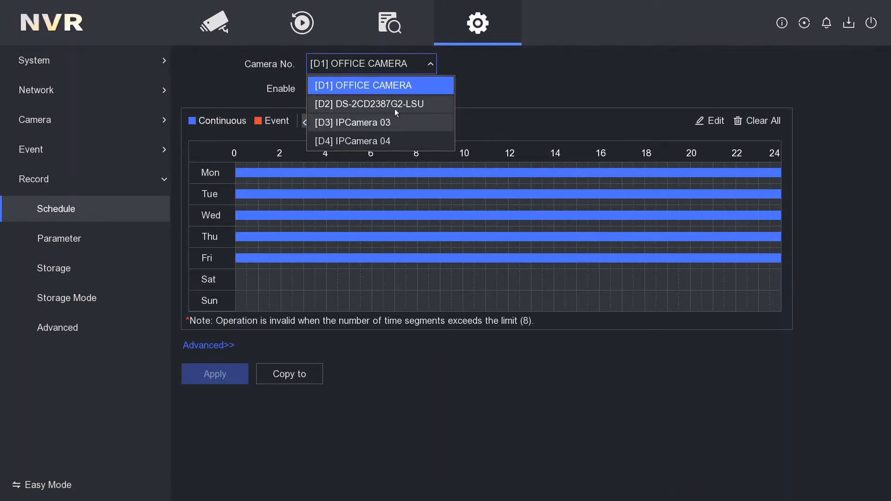
{"action": "left_click", "coordinate": [369, 103]}
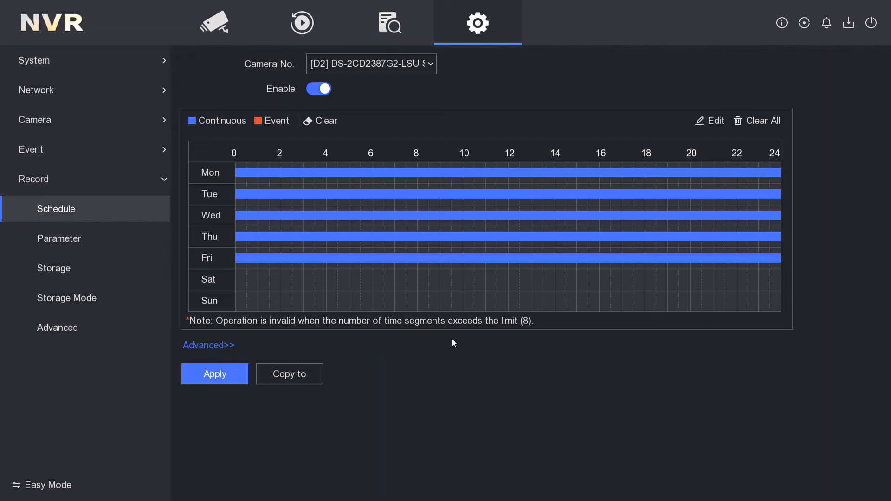